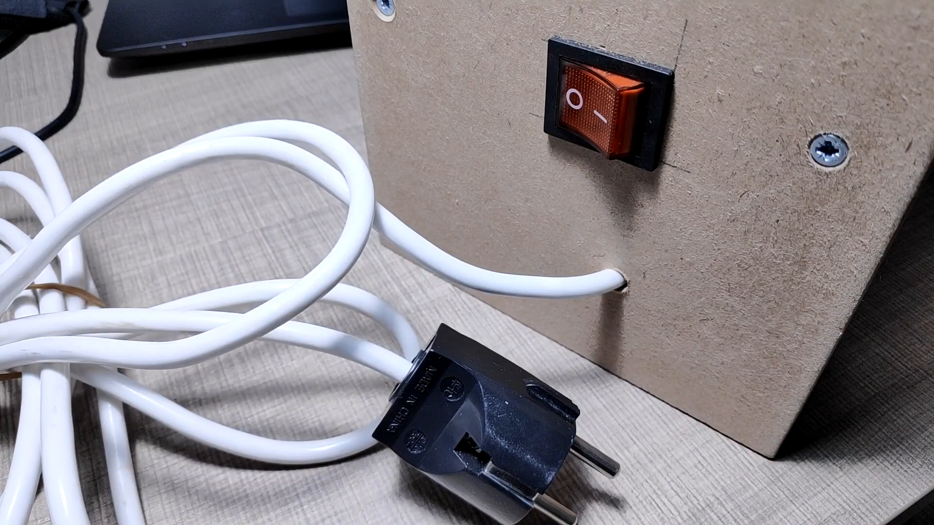
Press the orange rocker power switch on the MDF box's side panel to try switching it over.
left_click(601, 102)
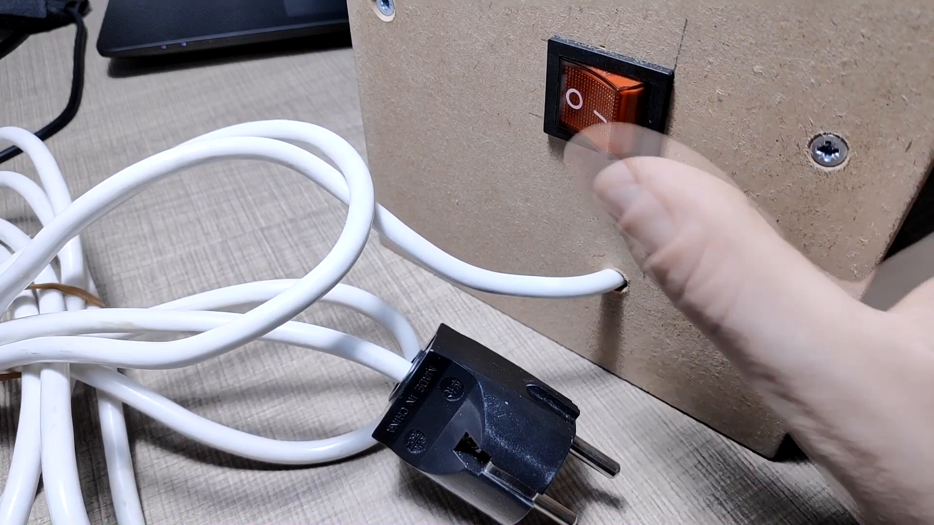
left_click(596, 95)
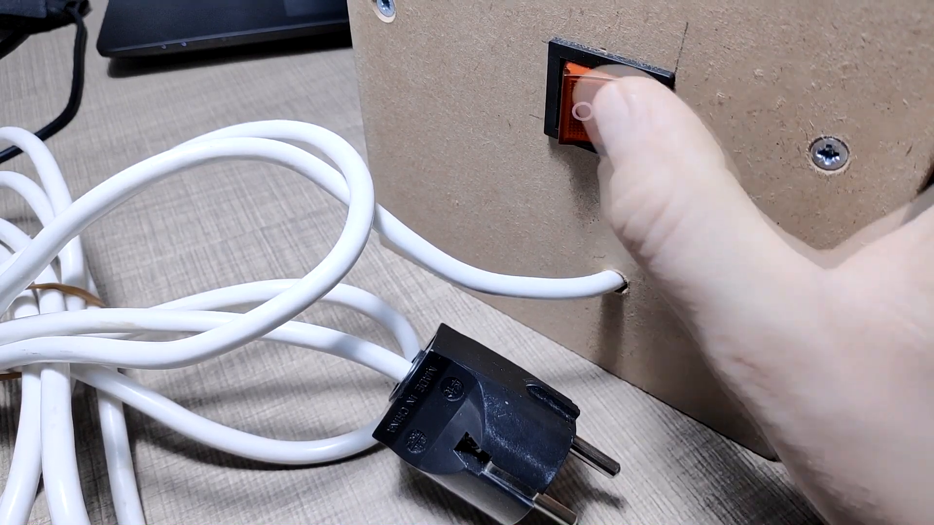